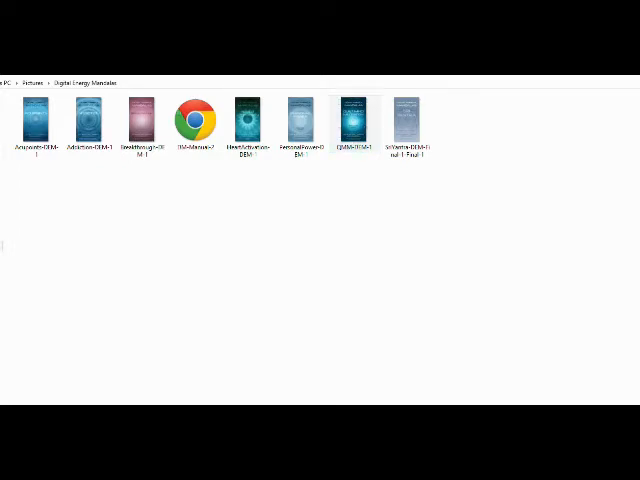
# Select and open the teal Meditation mandala thumbnail in the folder view
pyautogui.click(352, 120)
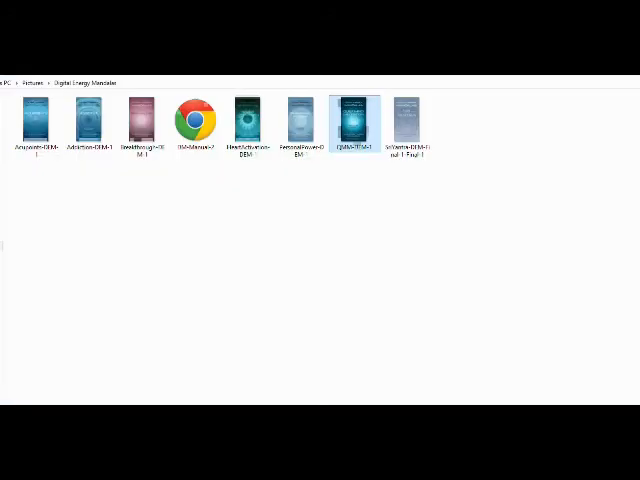
pyautogui.doubleClick(352, 112)
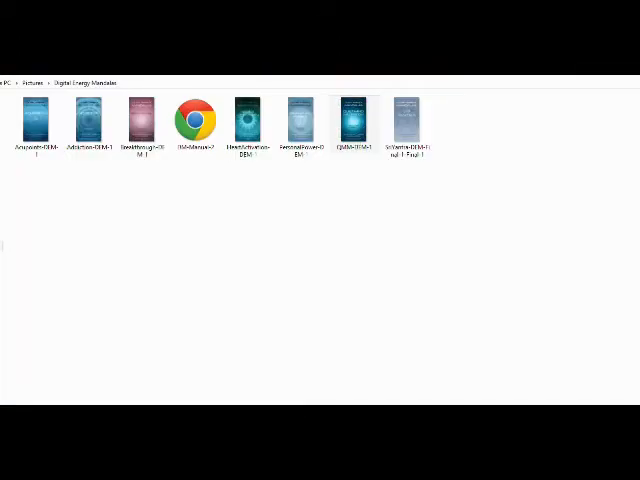
pyautogui.click(352, 120)
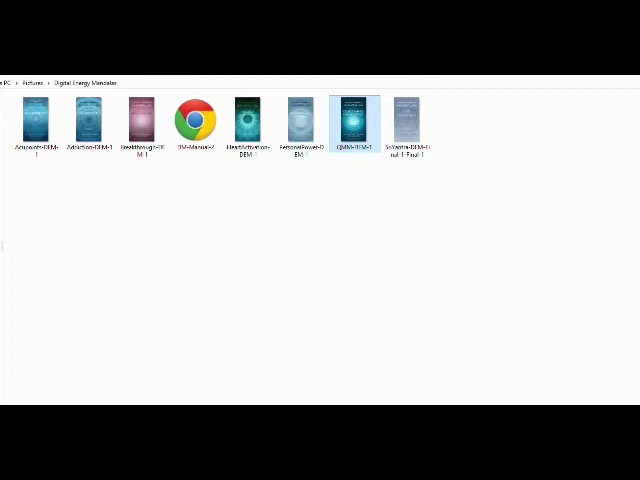
pyautogui.click(36, 120)
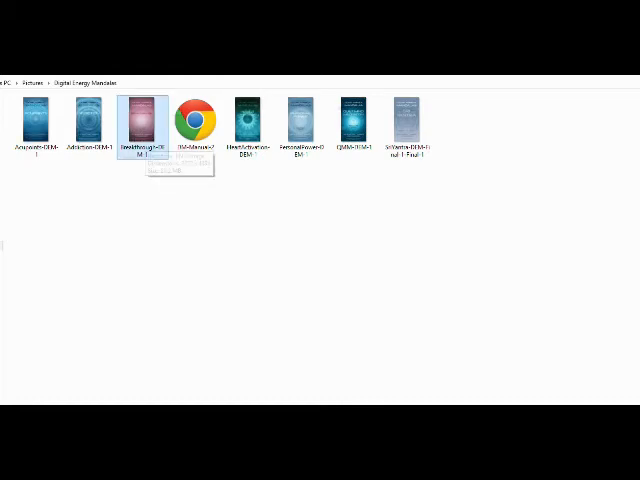
# Open the pink Breakthrough Digital Energy Mandala image full size in Windows Photo Viewer
pyautogui.rightClick(140, 120)
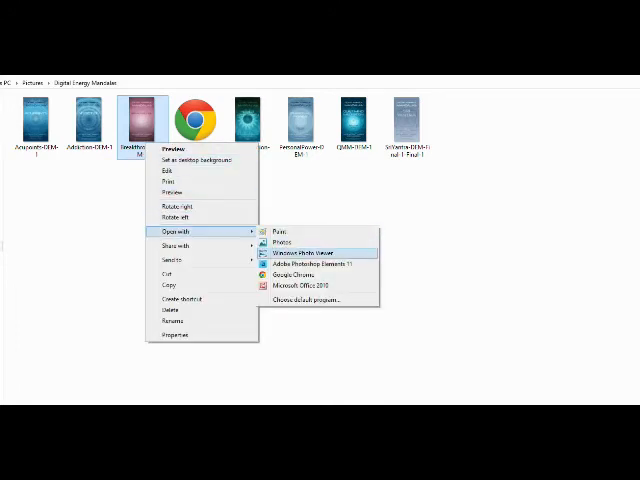
pyautogui.click(308, 252)
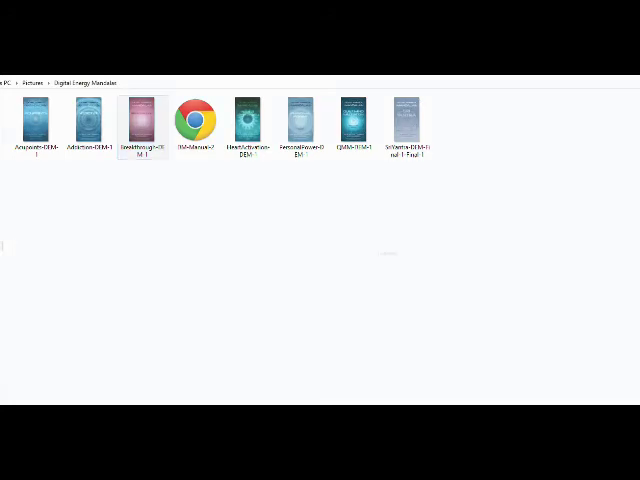
pyautogui.doubleClick(140, 112)
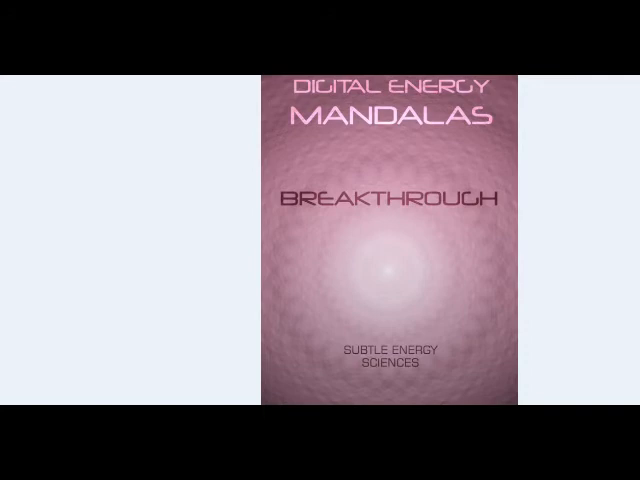